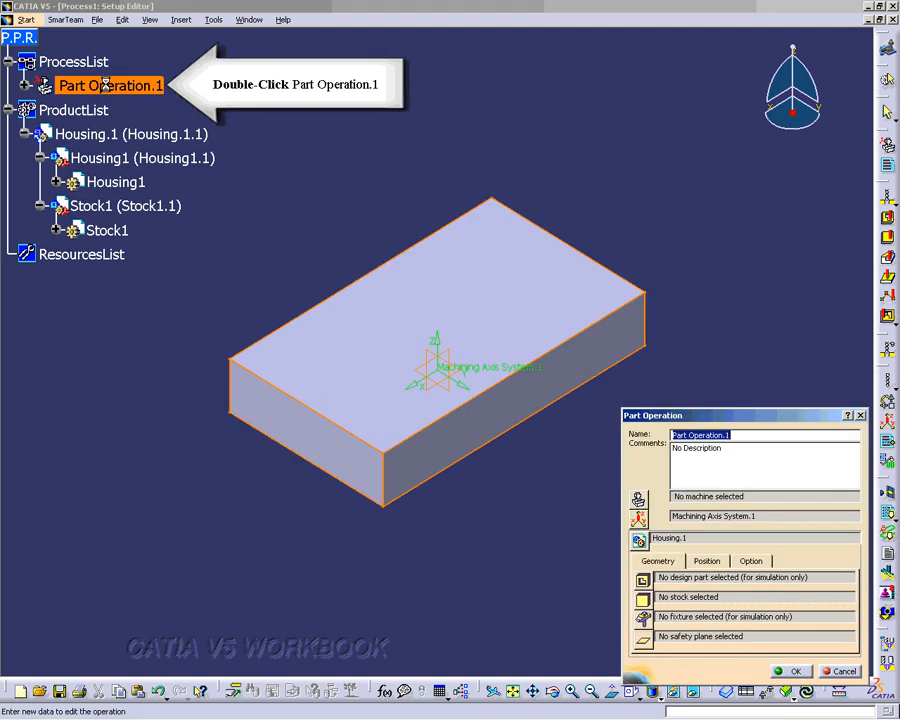
- Replace Part Operation.1's comment with 'Adv Lesson 5 Machining'
double_click(110, 85)
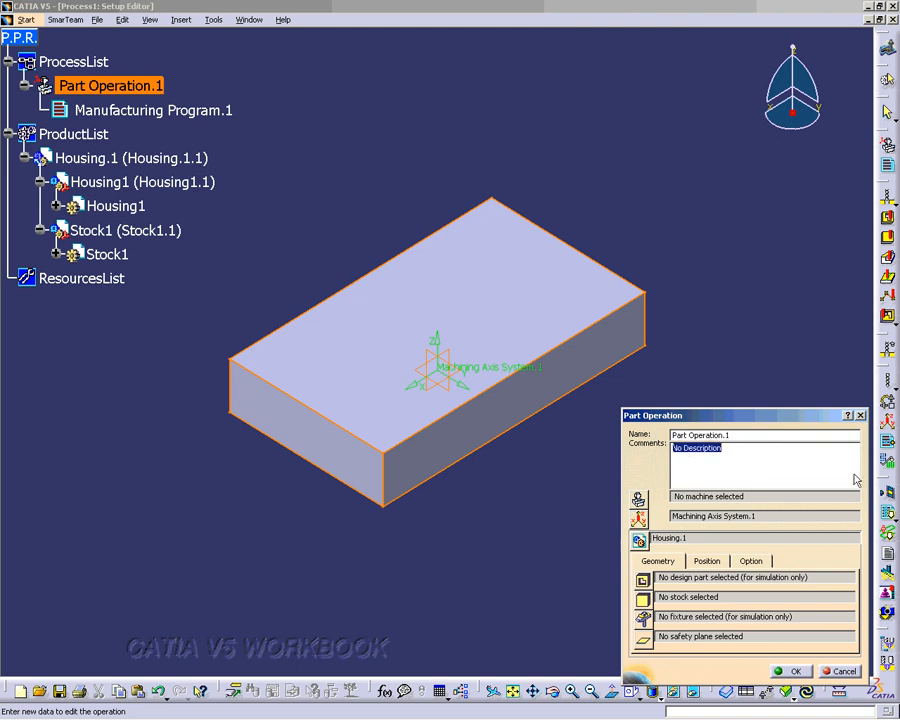
text(Lesson)
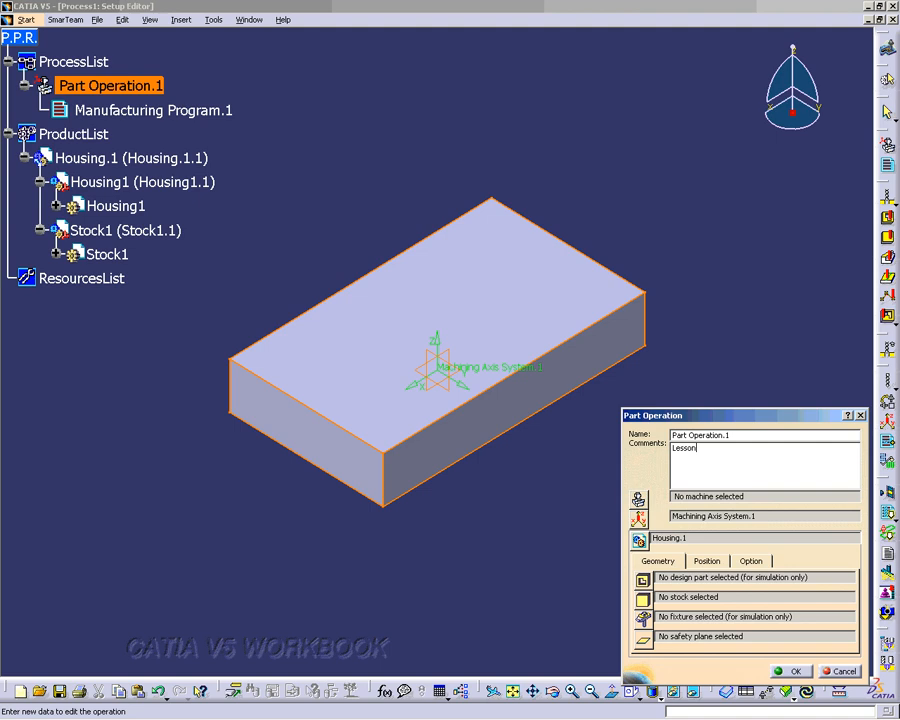
mouse_move(872, 480)
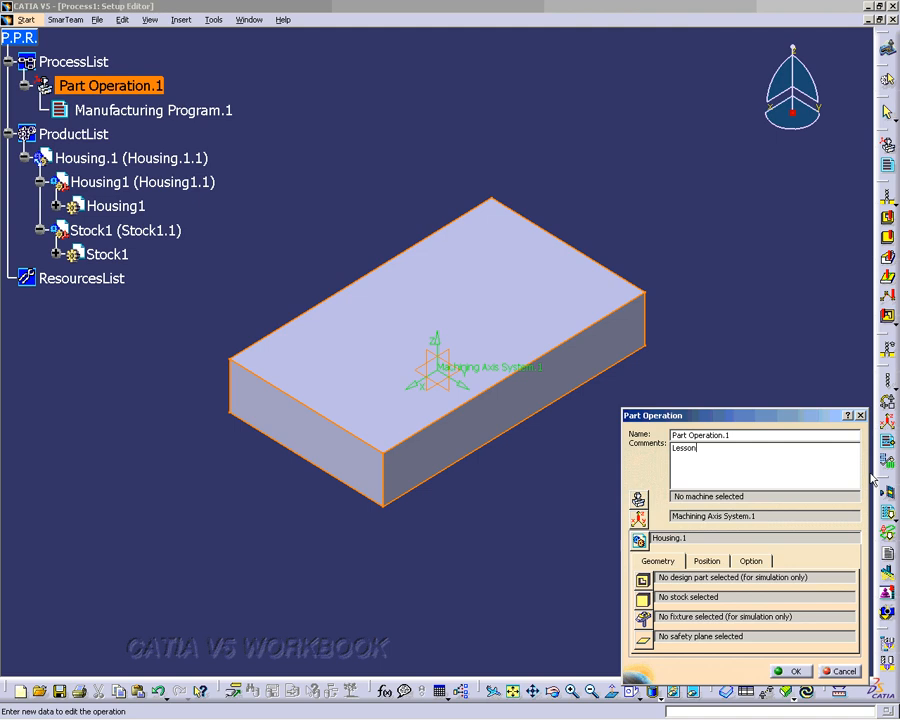
text(Adv)
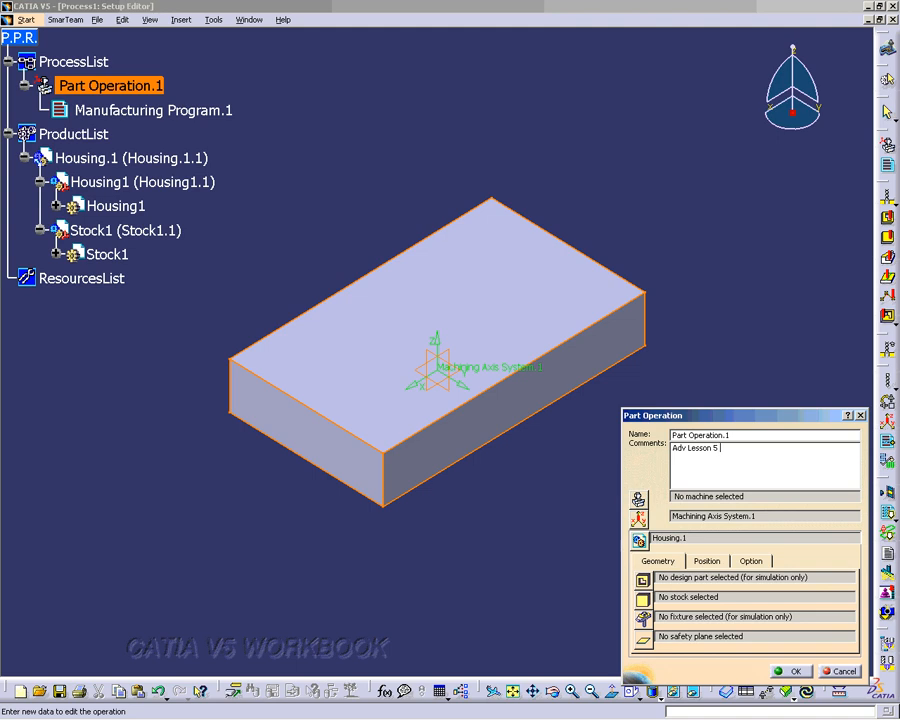
text(Pri)
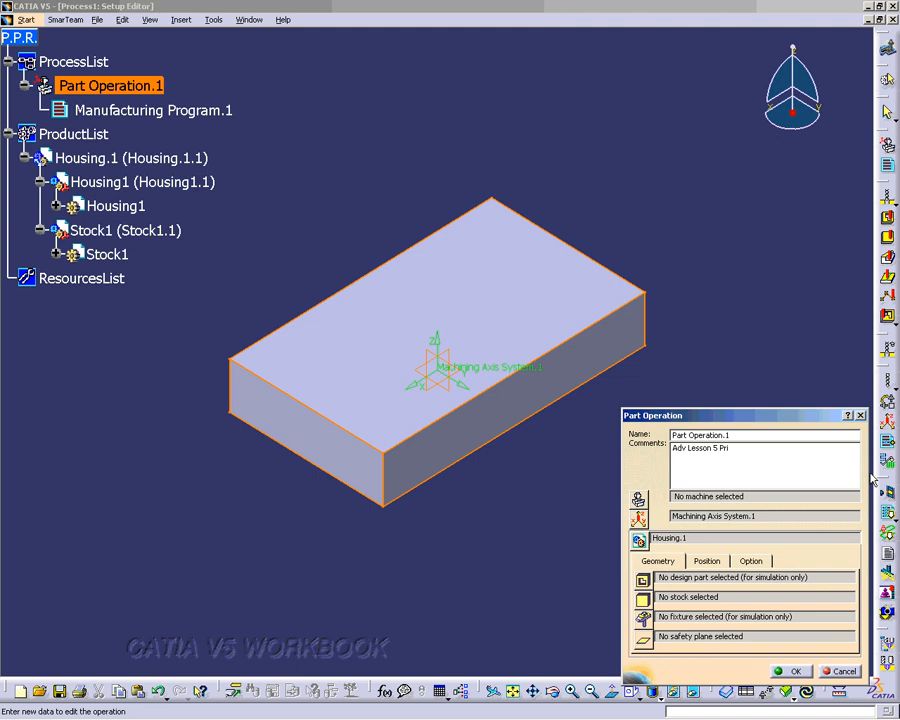
text(Machining)
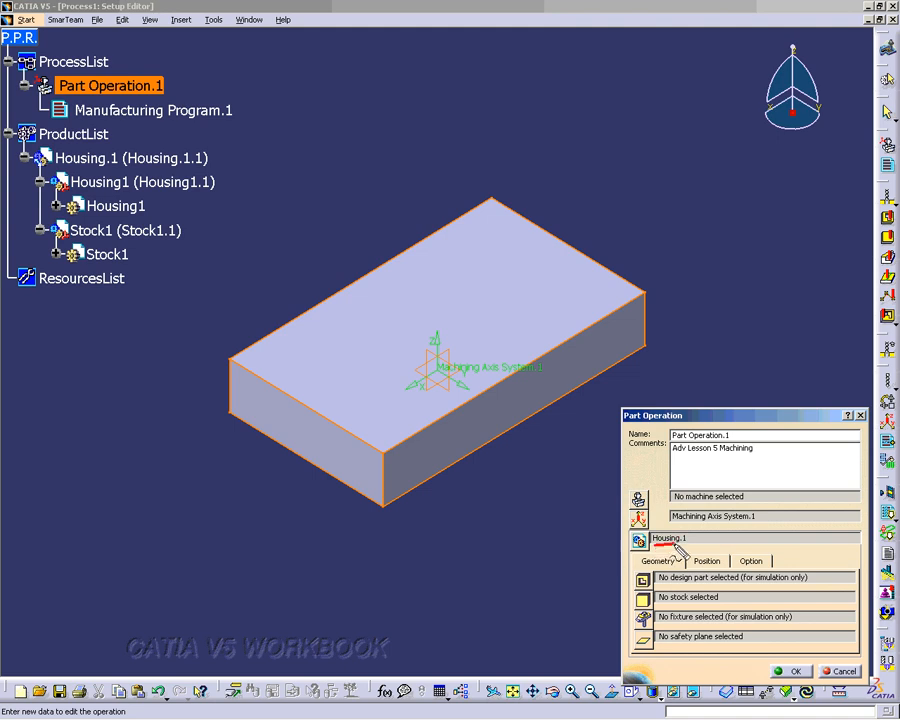
mouse_move(710, 566)
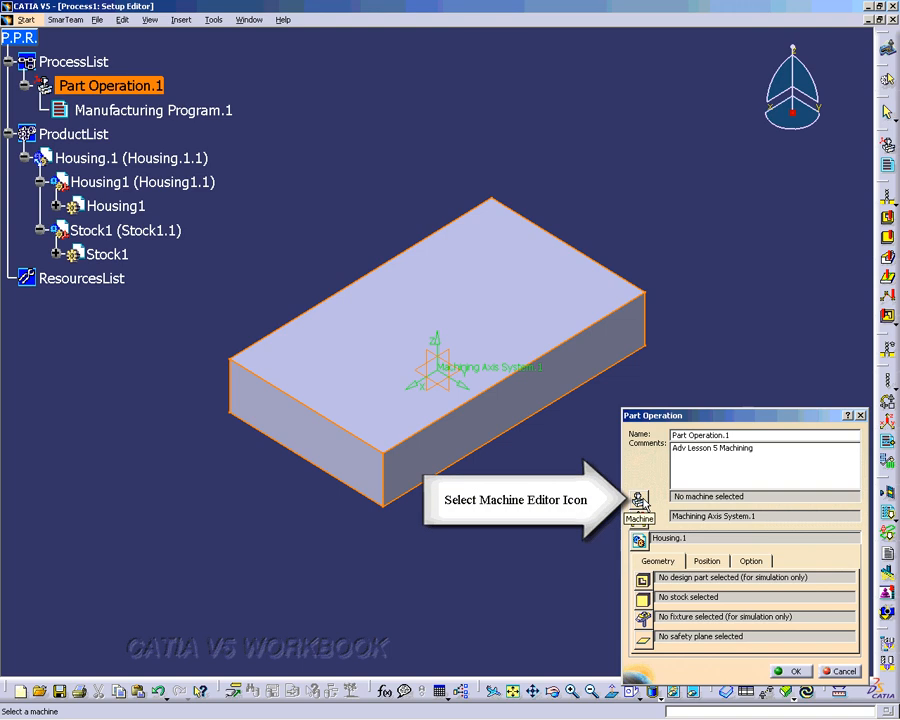
- Assign a 3-axis machine with post processor words table PPTableSample_Inch.pptable and confirm
click(638, 510)
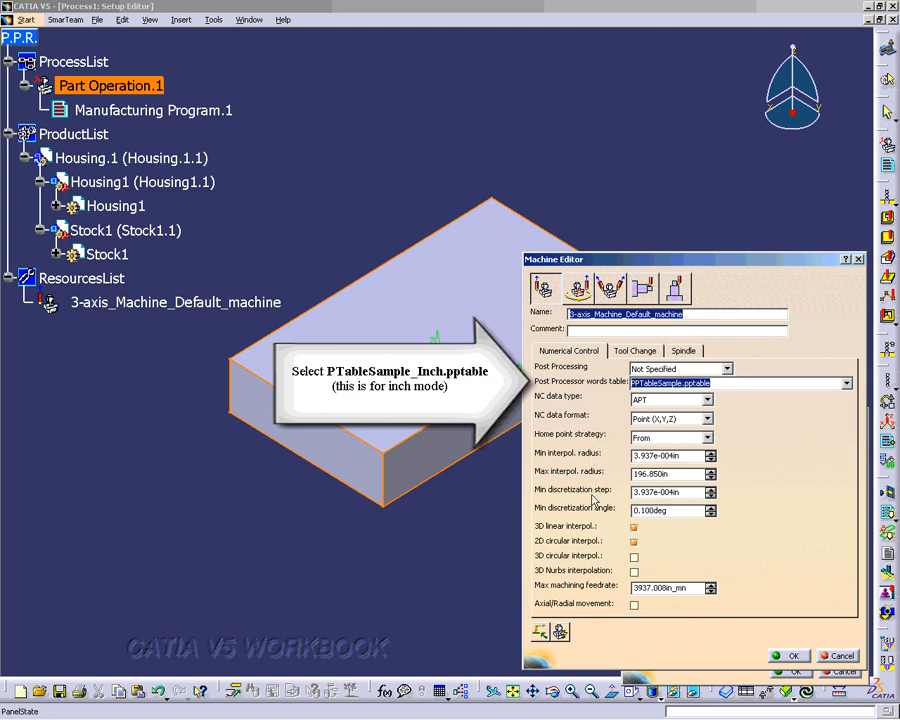
click(633, 541)
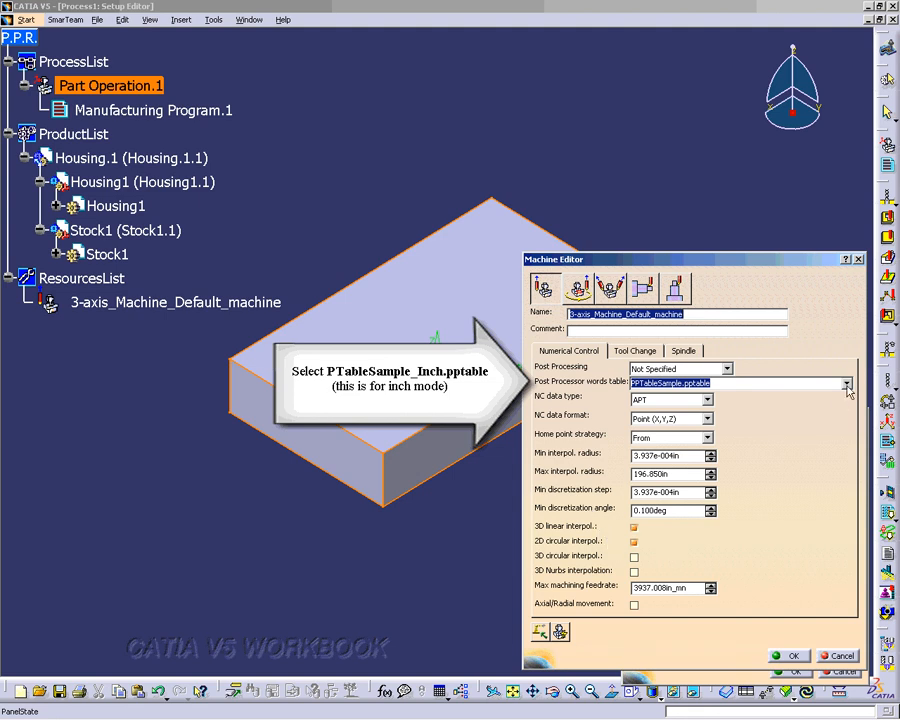
click(846, 383)
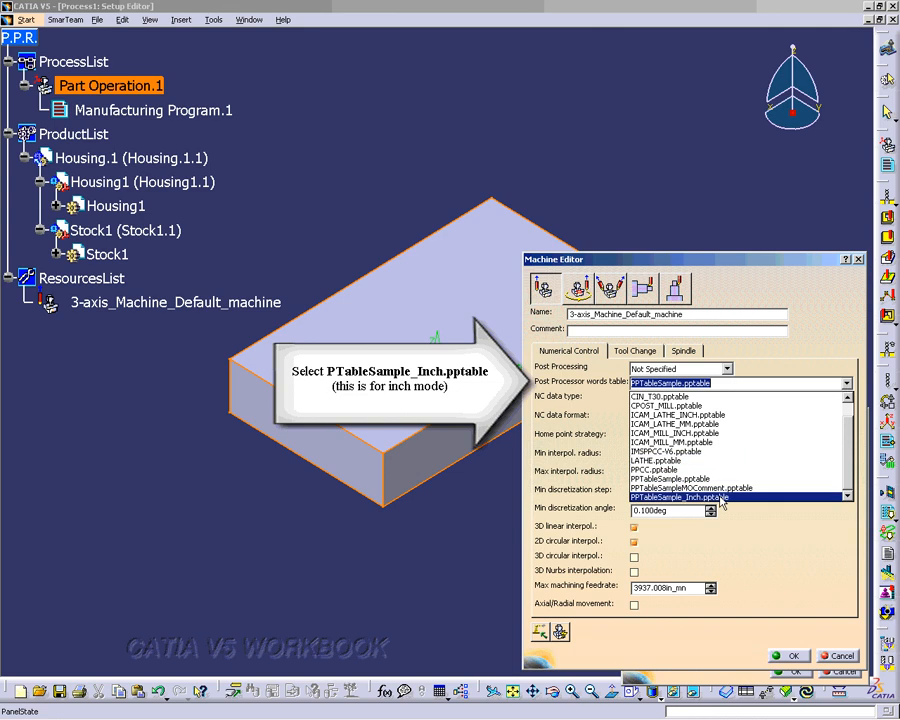
click(679, 497)
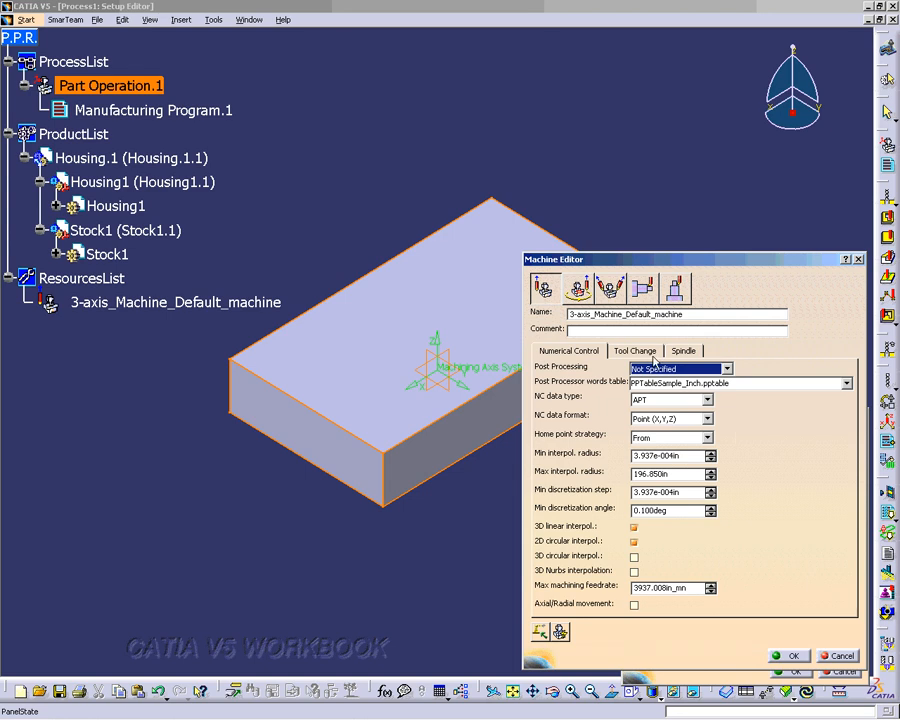
click(683, 350)
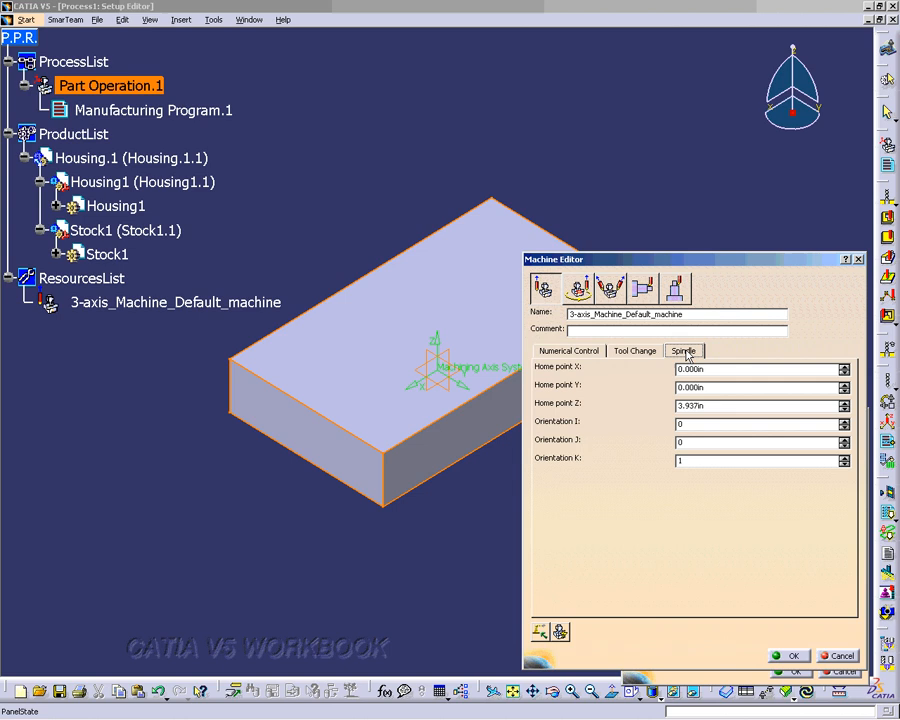
click(568, 350)
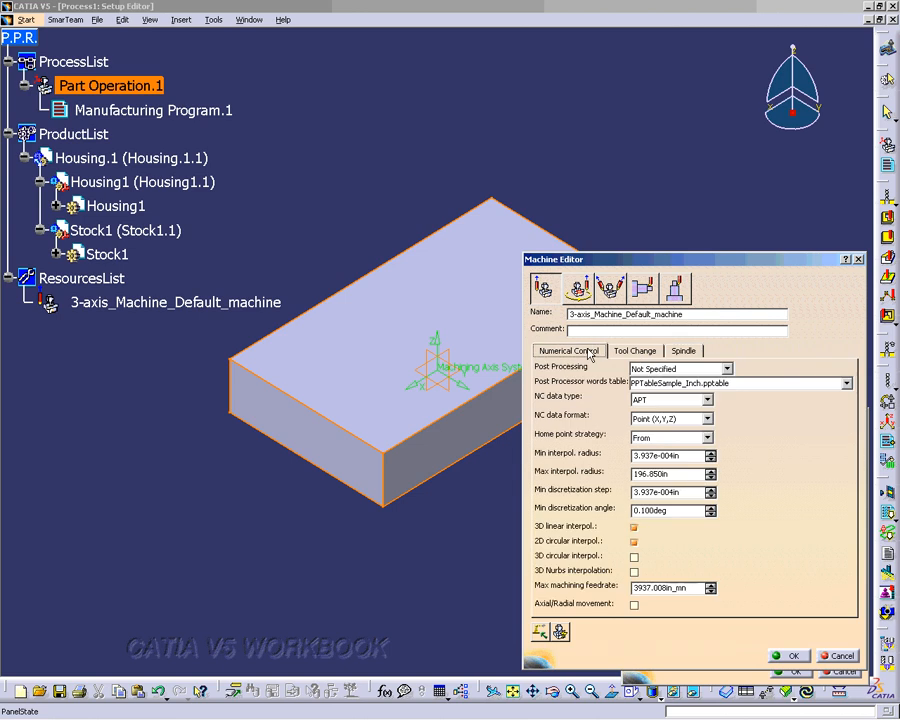
click(790, 655)
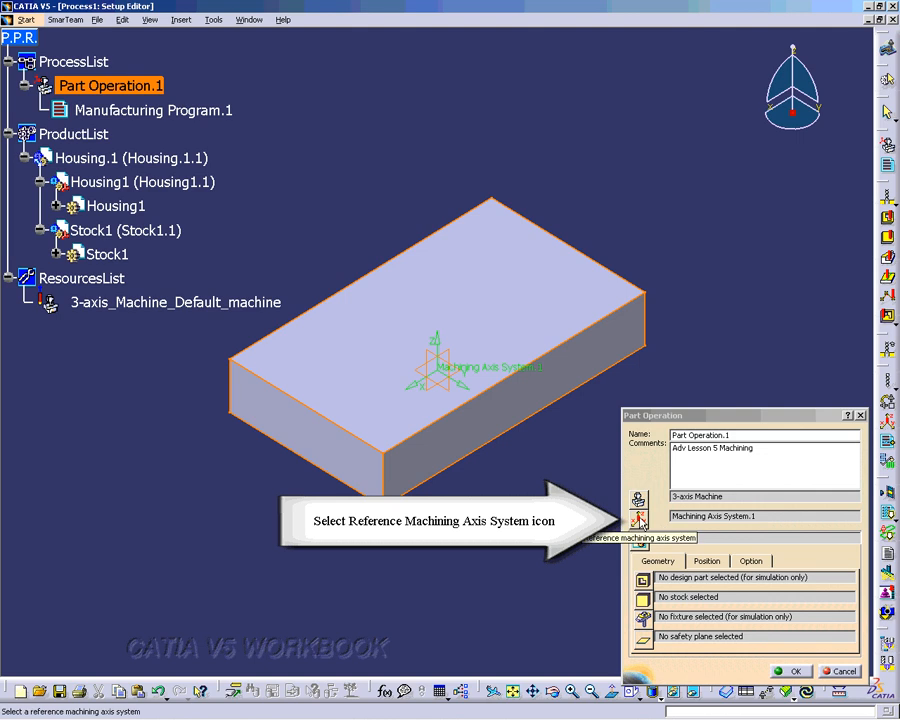
- Place the Machining Axis System.1 origin at the block's top right corner
click(638, 520)
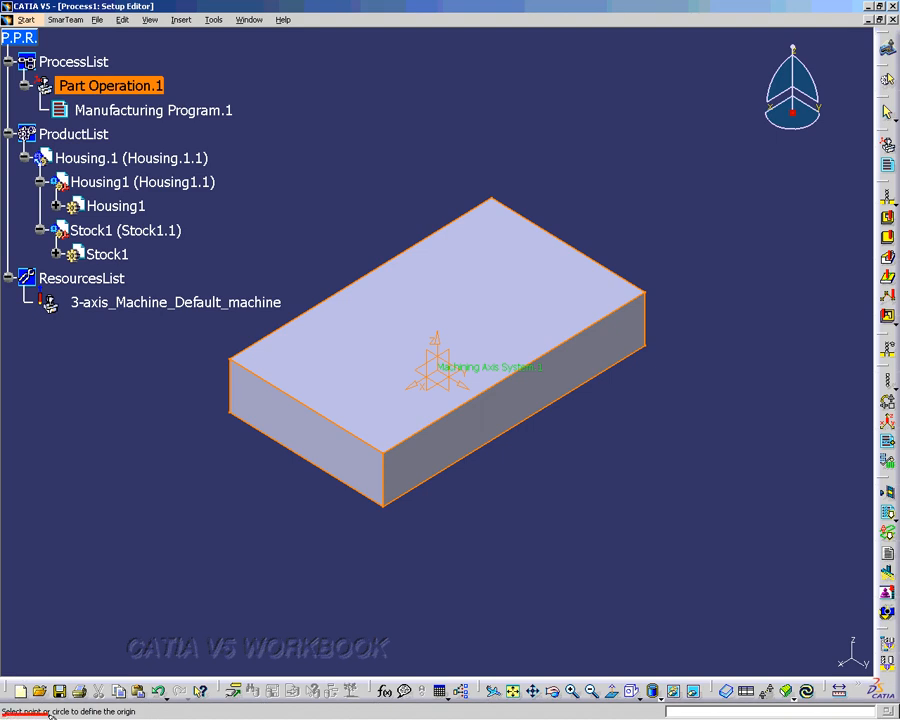
mouse_move(508, 338)
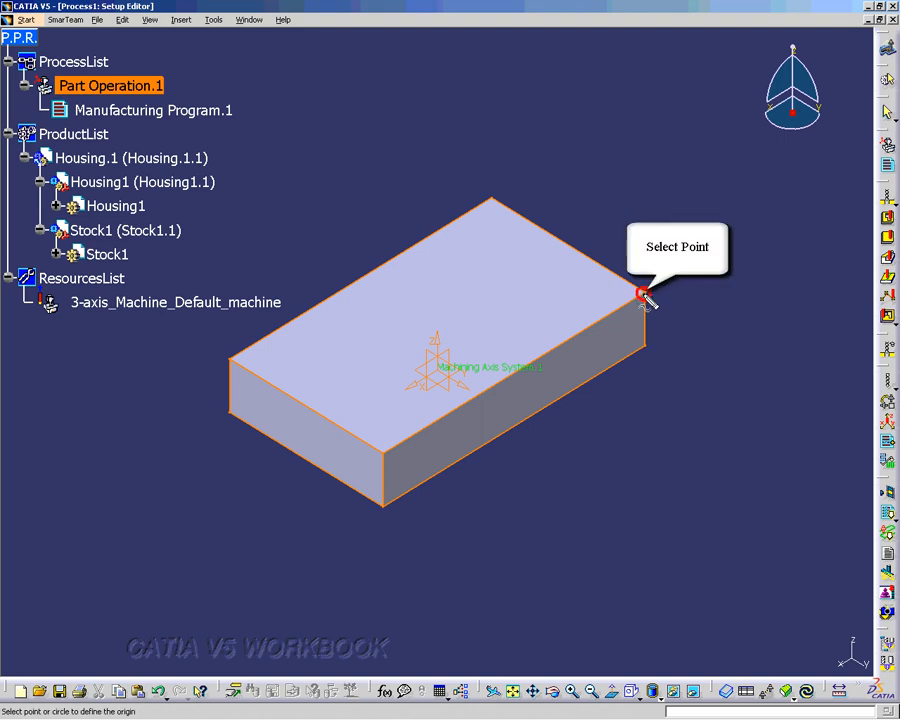
click(641, 296)
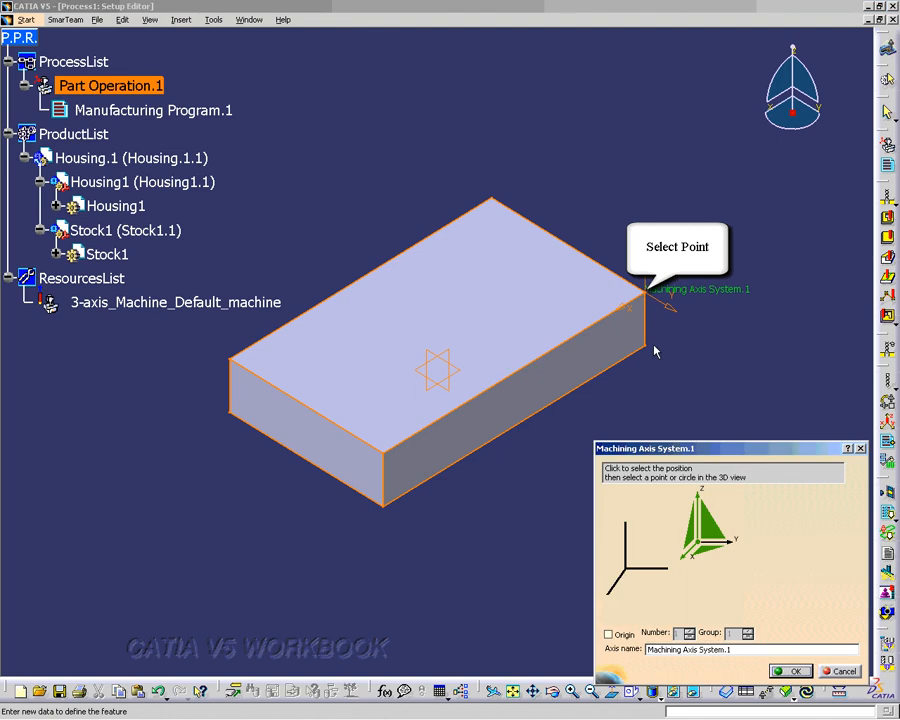
mouse_move(663, 377)
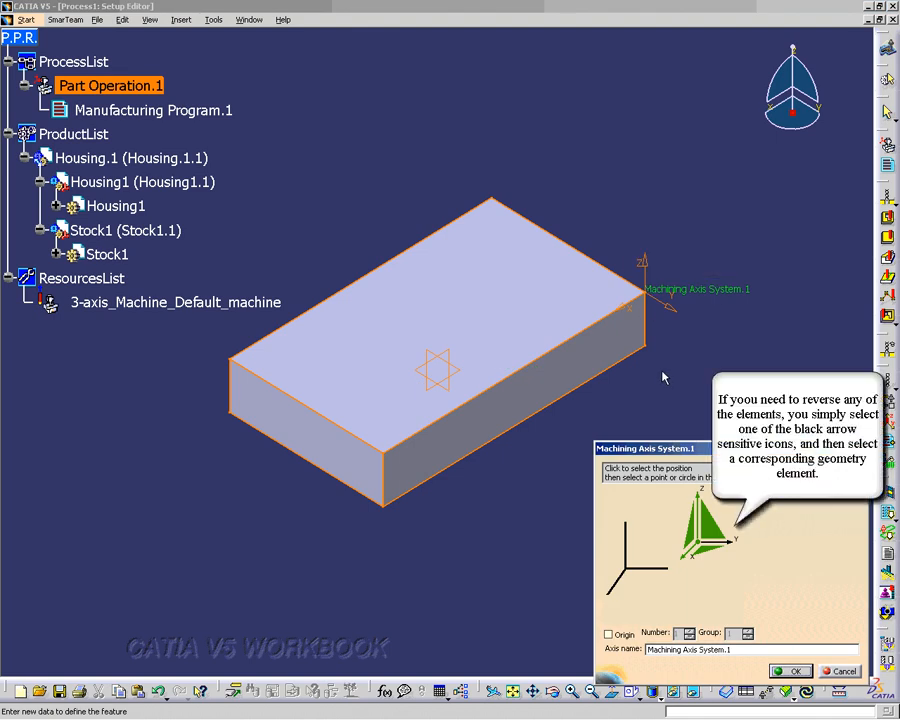
mouse_move(673, 401)
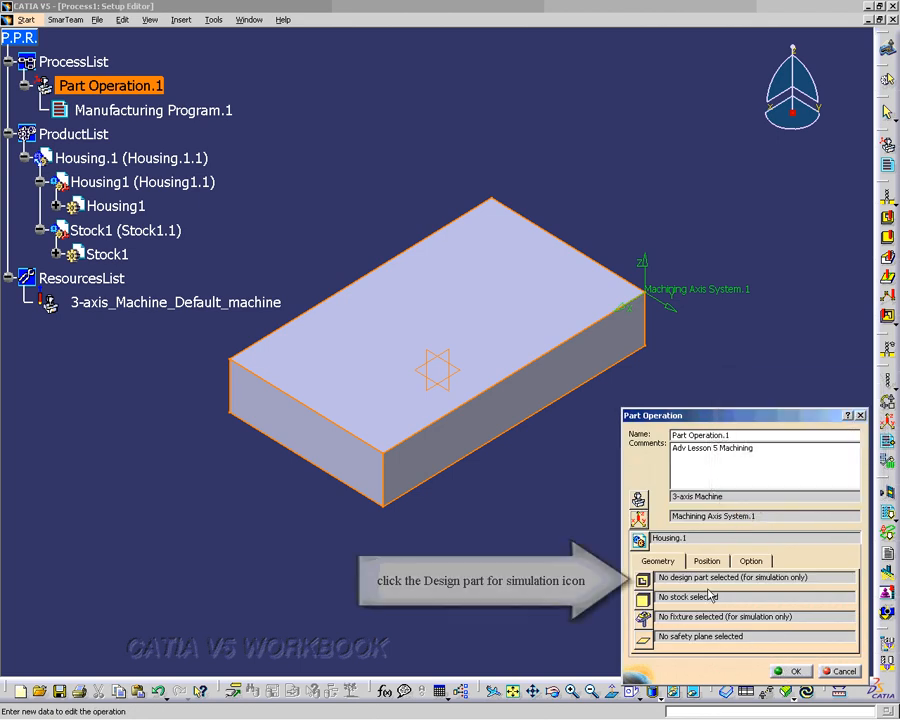
- Set Housing1 as the design part and Stock1 as the stock
click(641, 578)
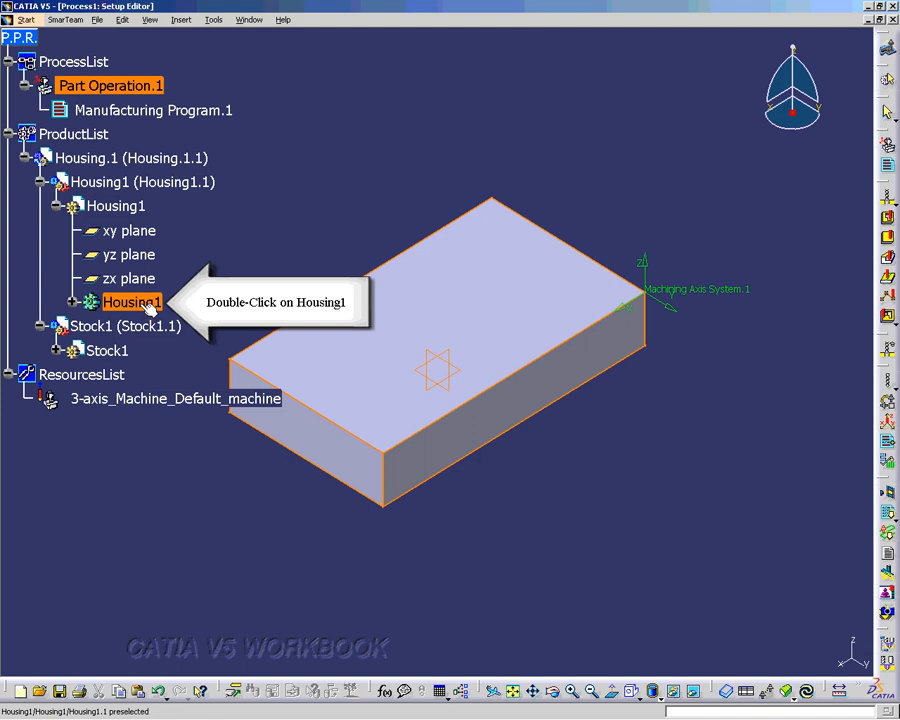
mouse_move(145, 315)
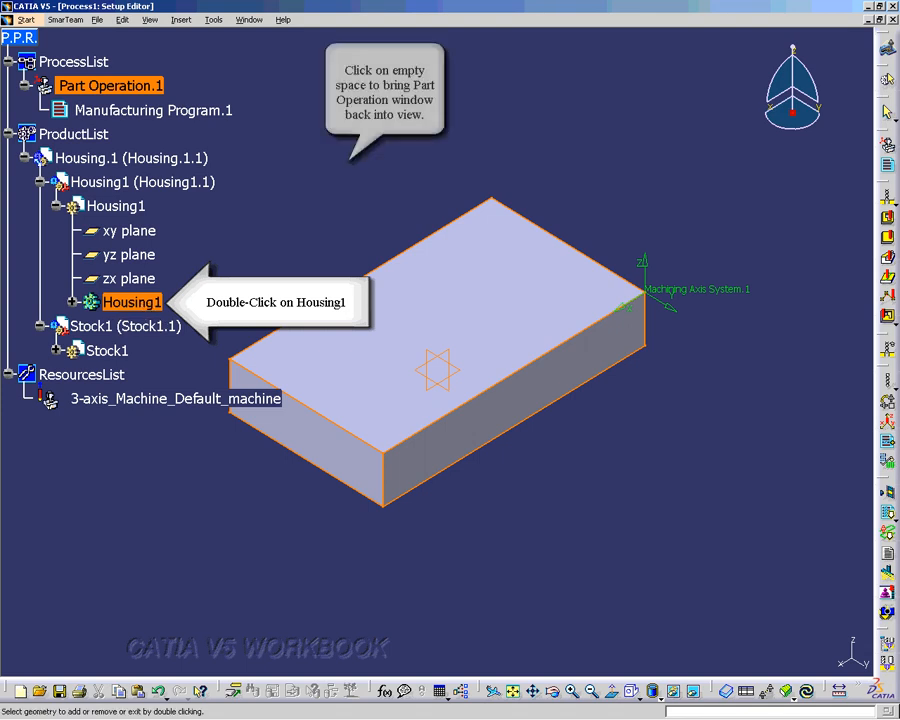
double_click(132, 302)
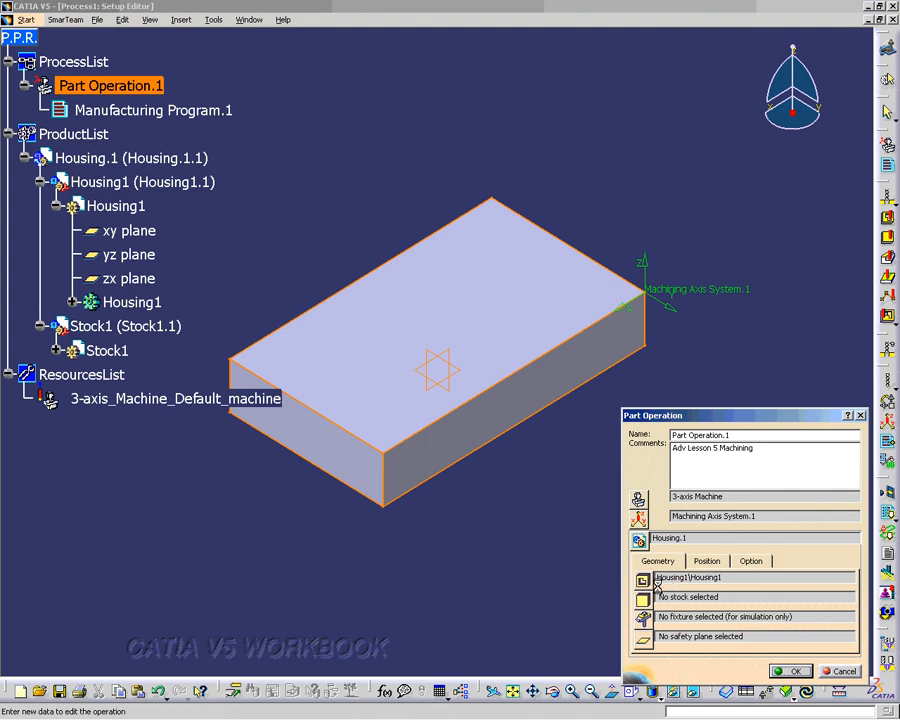
mouse_move(723, 597)
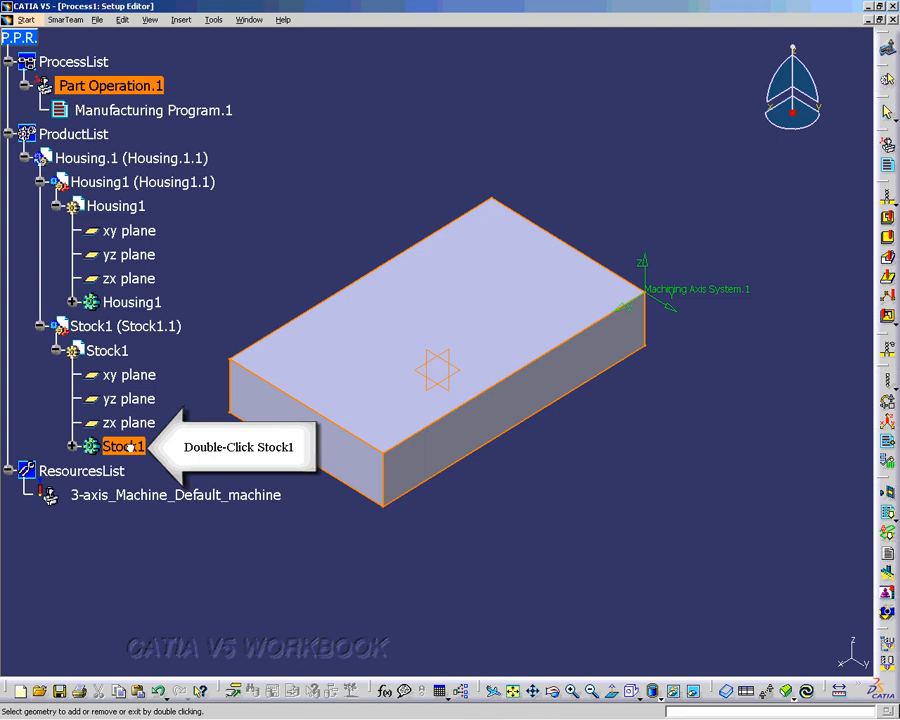
double_click(123, 446)
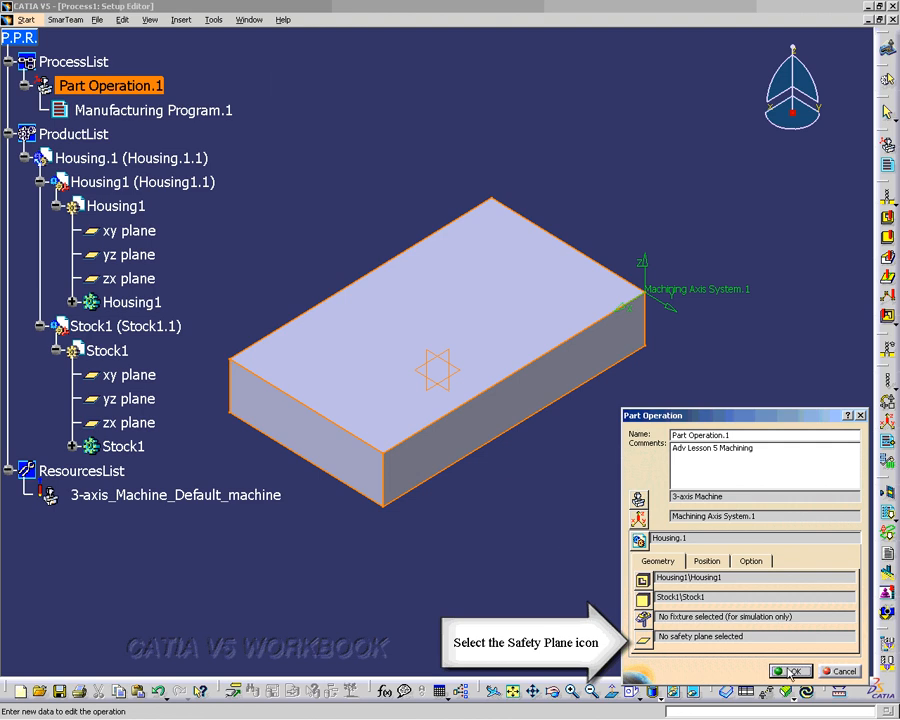
- Define the safety plane on the block's top face with an offset of 1
click(791, 671)
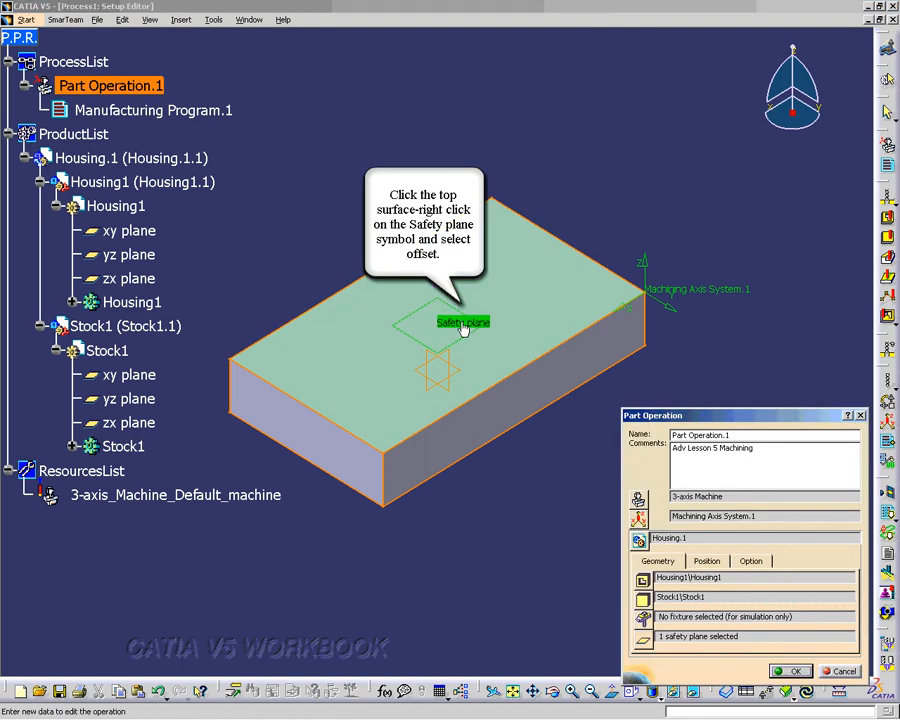
right_click(463, 322)
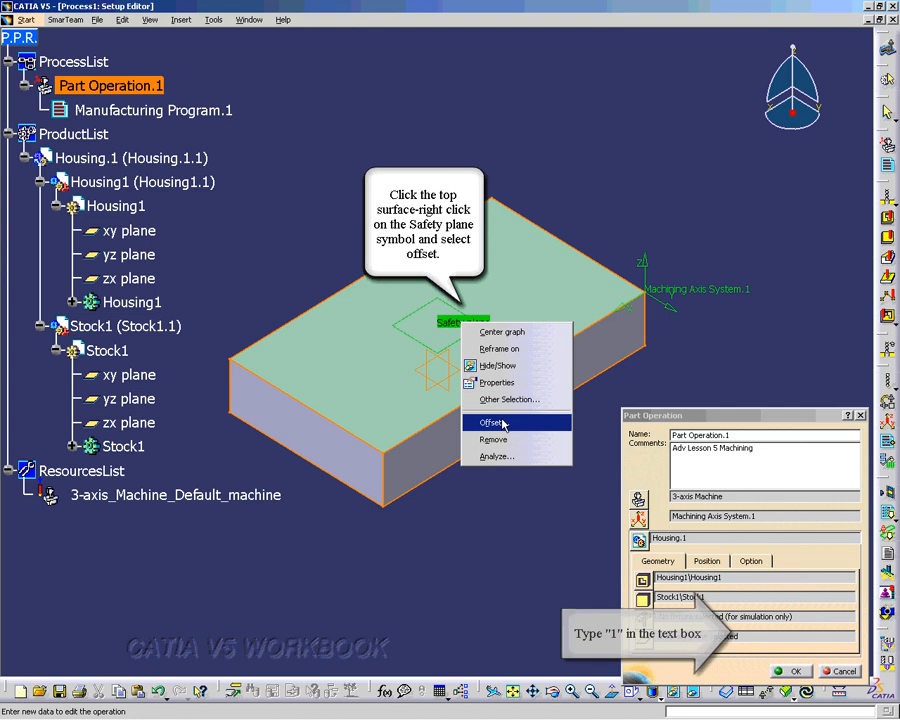
click(489, 421)
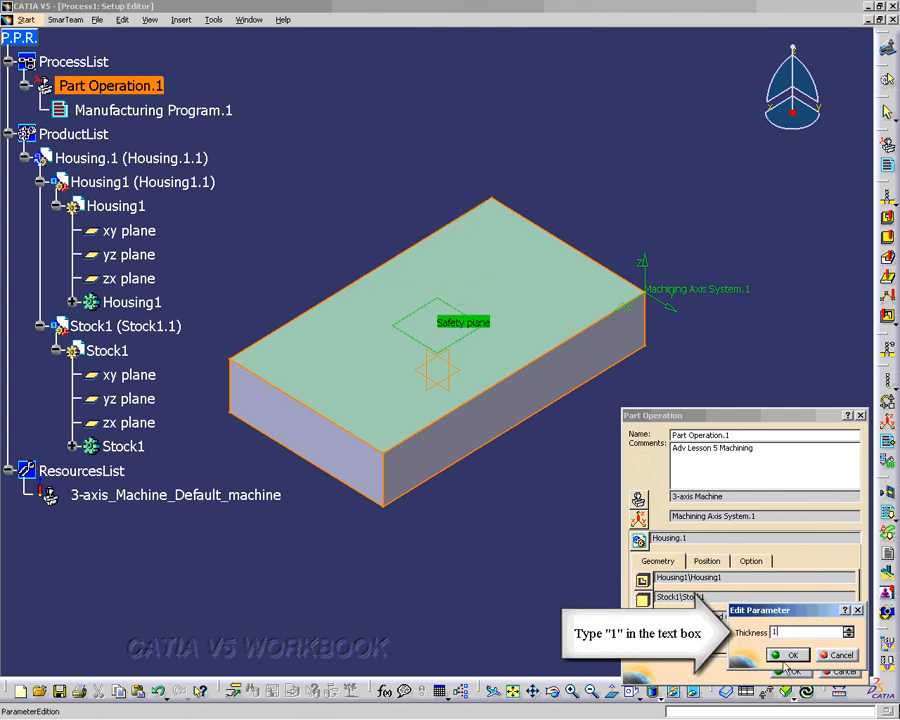
click(789, 654)
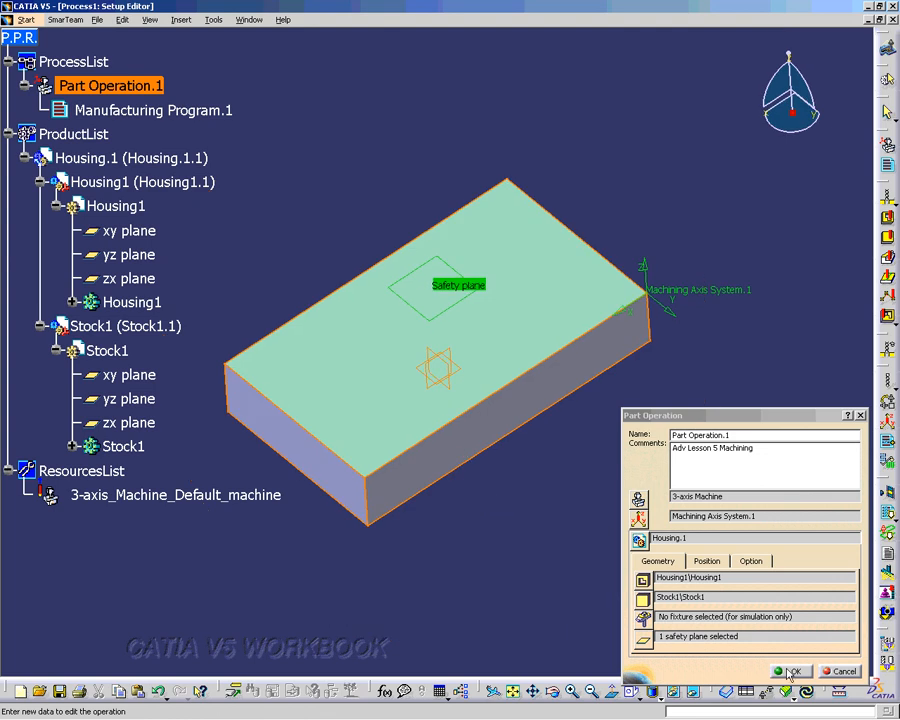
click(706, 561)
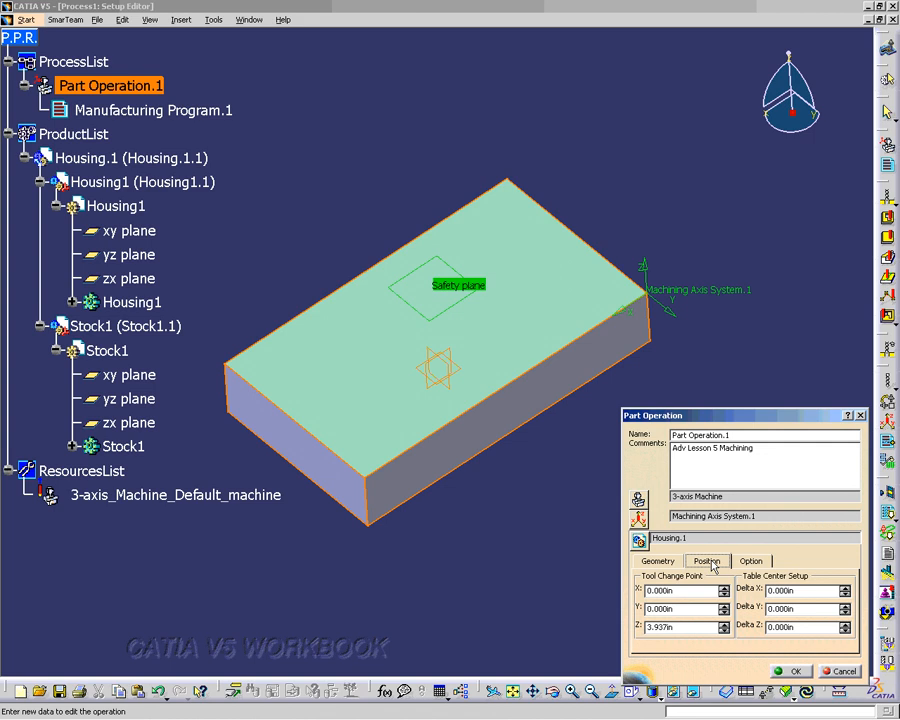
mouse_move(751, 566)
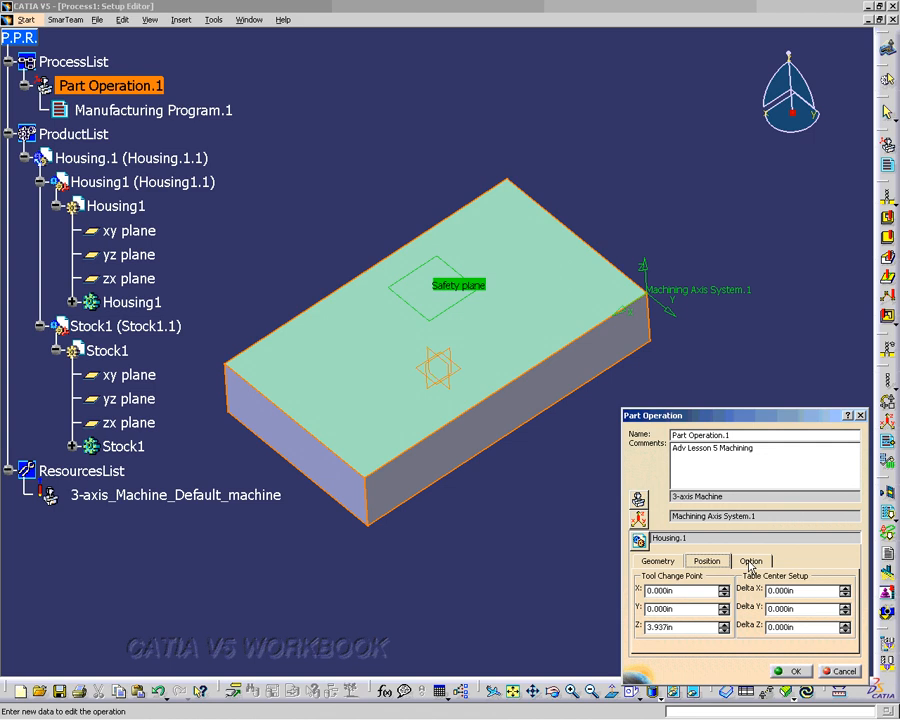
- Show the Option settings with contouring output type Standard
click(751, 561)
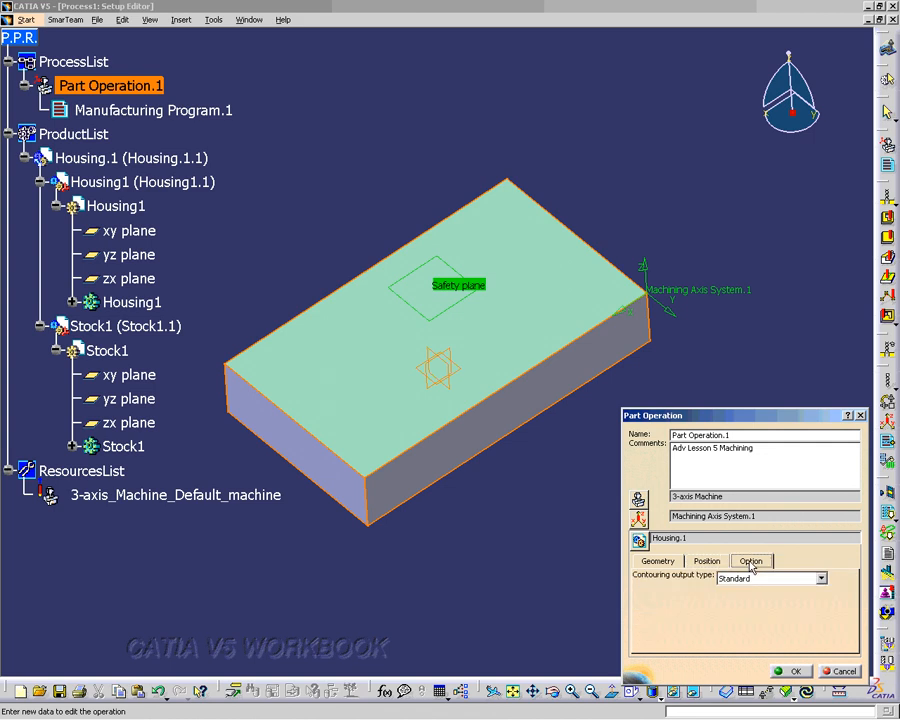